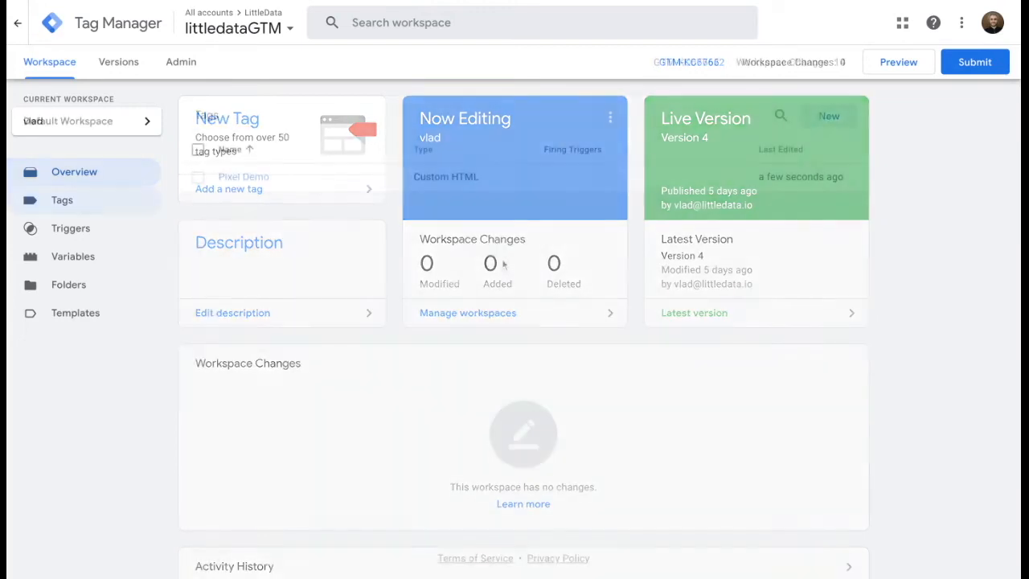
- Review the Pixel Demo custom HTML tag's DemoMarketingPixel tracking script from the Tags list
{"action": "left_click", "coordinate": [61, 200]}
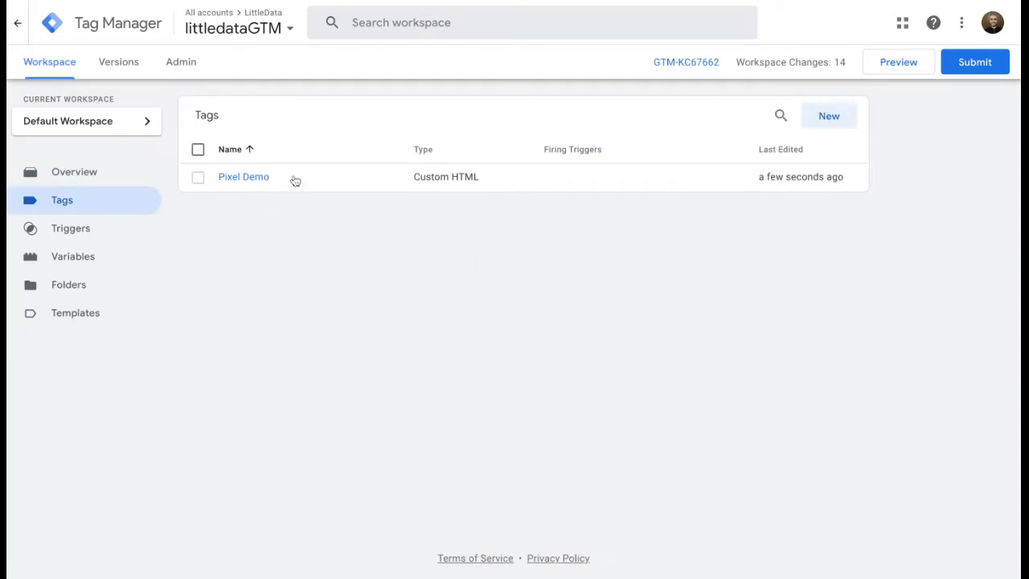
{"action": "mouse_move", "coordinate": [270, 300]}
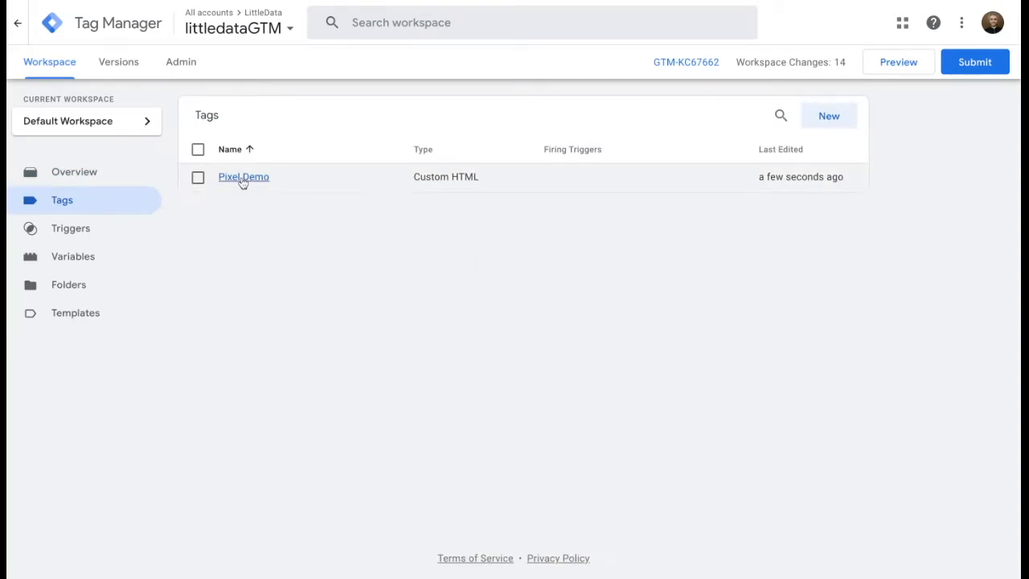
{"action": "left_click", "coordinate": [243, 175]}
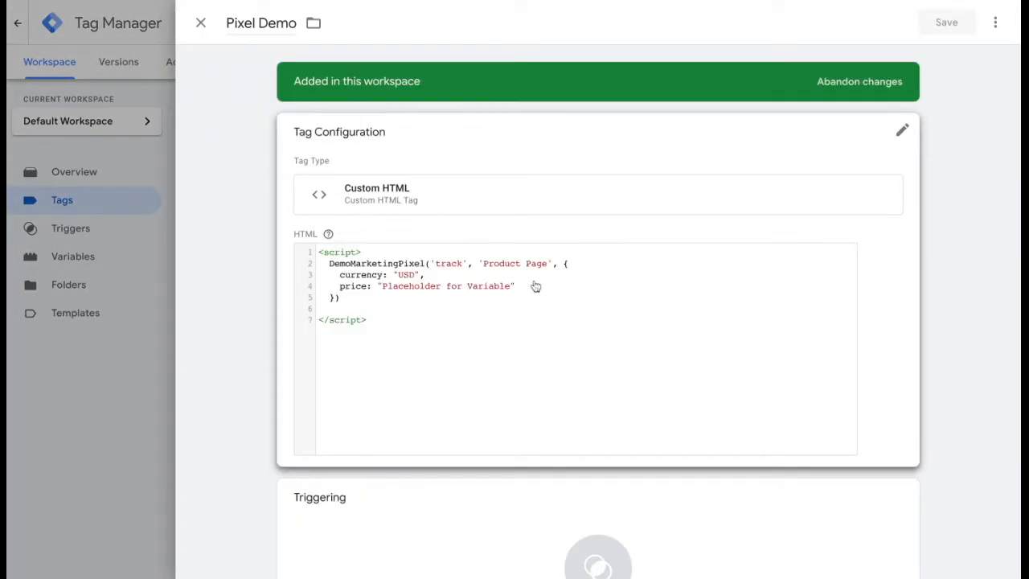
{"action": "mouse_move", "coordinate": [364, 351]}
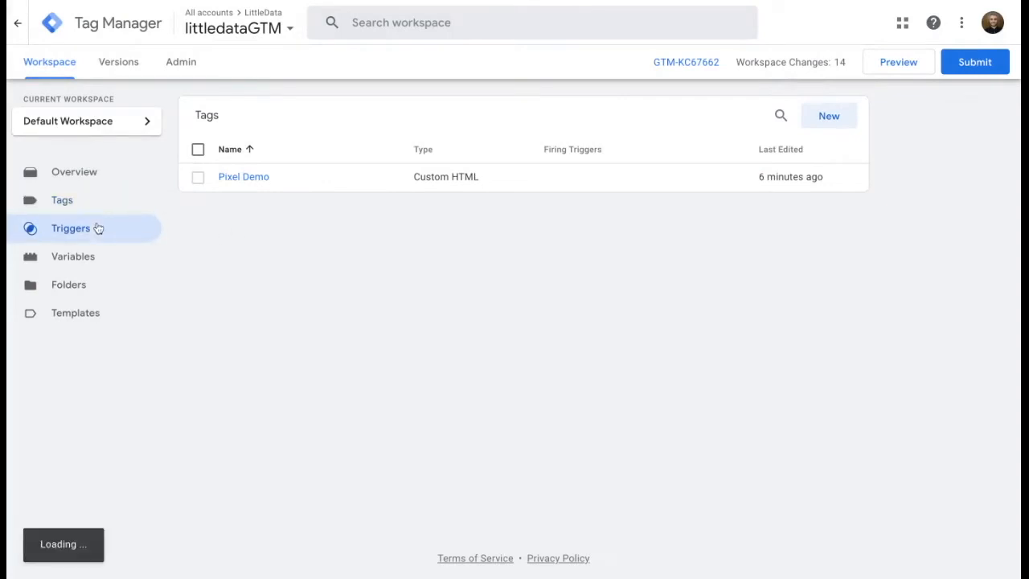
- Create a new untitled trigger from Triggers and make it a Custom Event, ready for its event name
{"action": "left_click", "coordinate": [71, 228]}
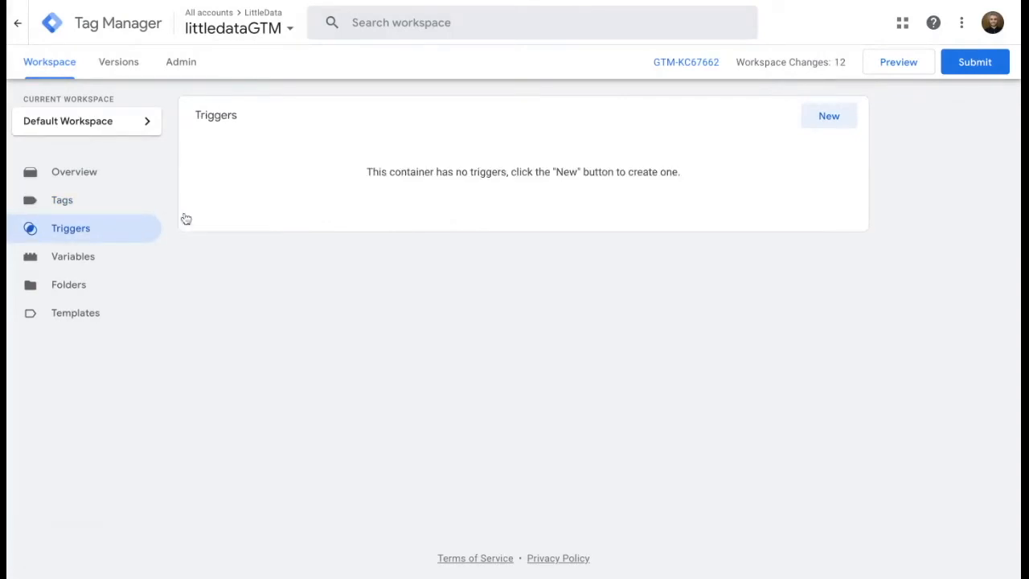
{"action": "mouse_move", "coordinate": [818, 125]}
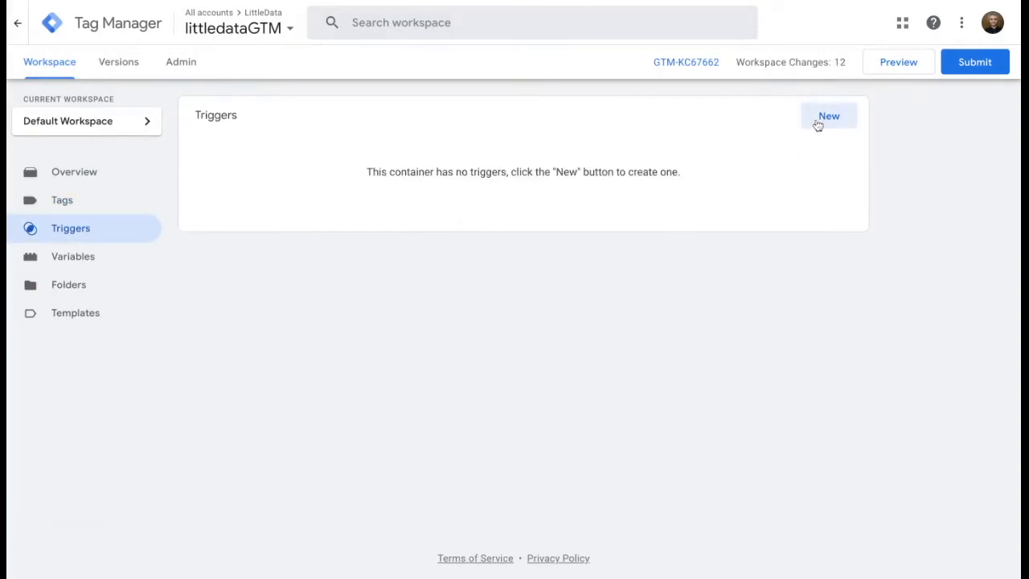
{"action": "left_click", "coordinate": [829, 116]}
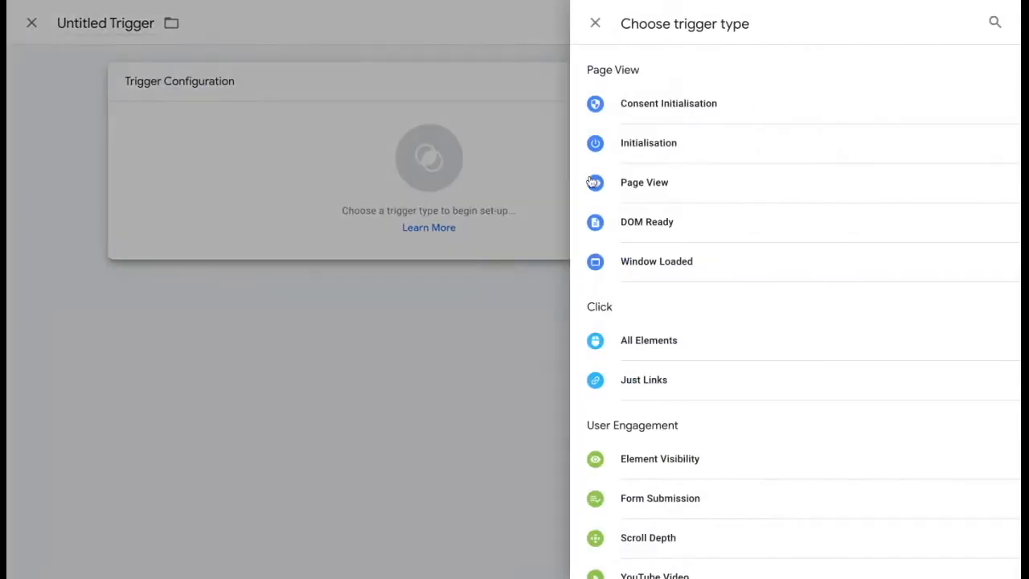
{"action": "scroll", "scroll_direction": "down", "scroll_amount": 3}
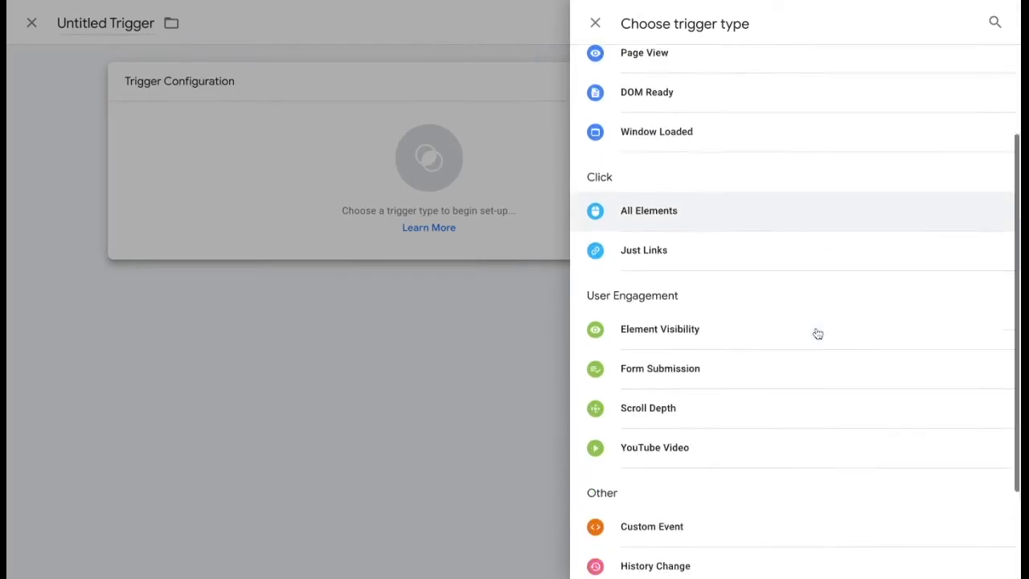
{"action": "left_click", "coordinate": [651, 528]}
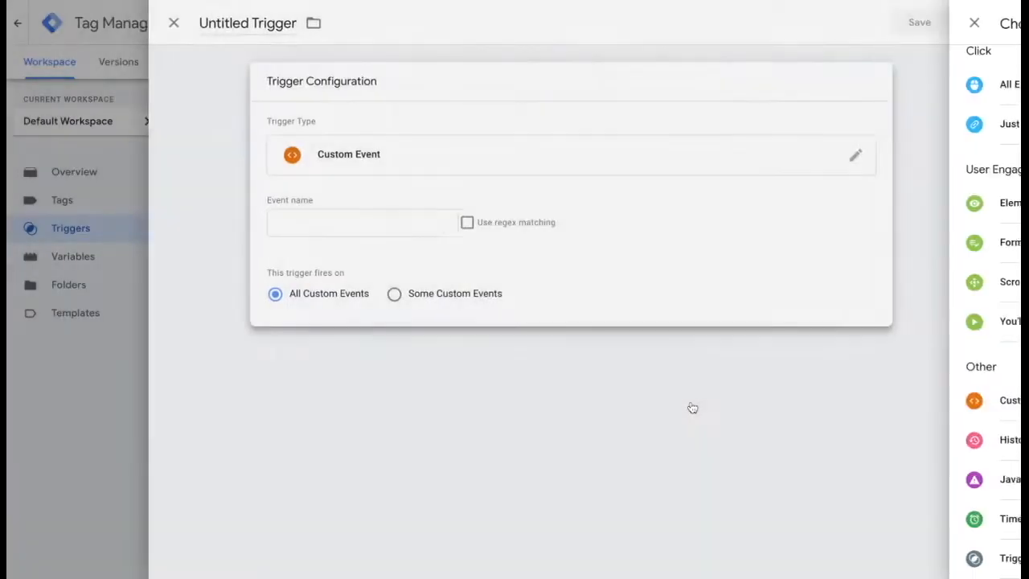
{"action": "left_click", "coordinate": [362, 222]}
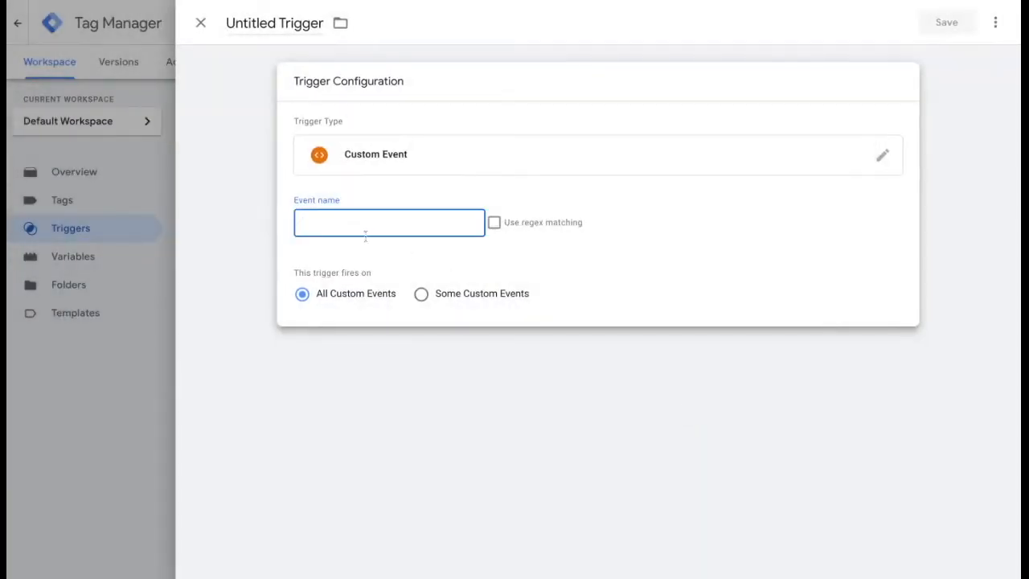
- Set the event name to view_item, name the trigger View Item, and save it
{"action": "type", "text": "view_item"}
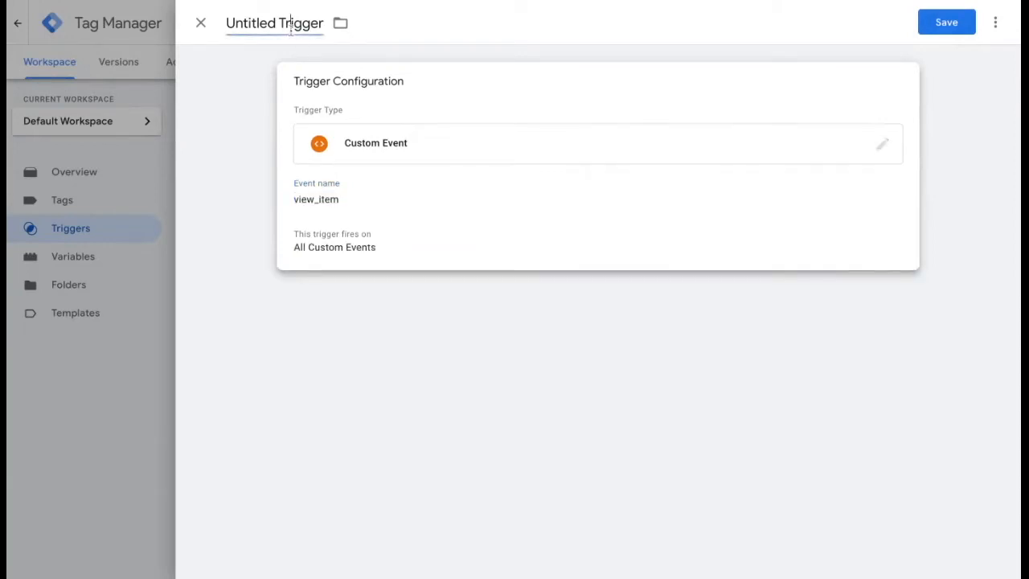
{"action": "type", "text": "V"}
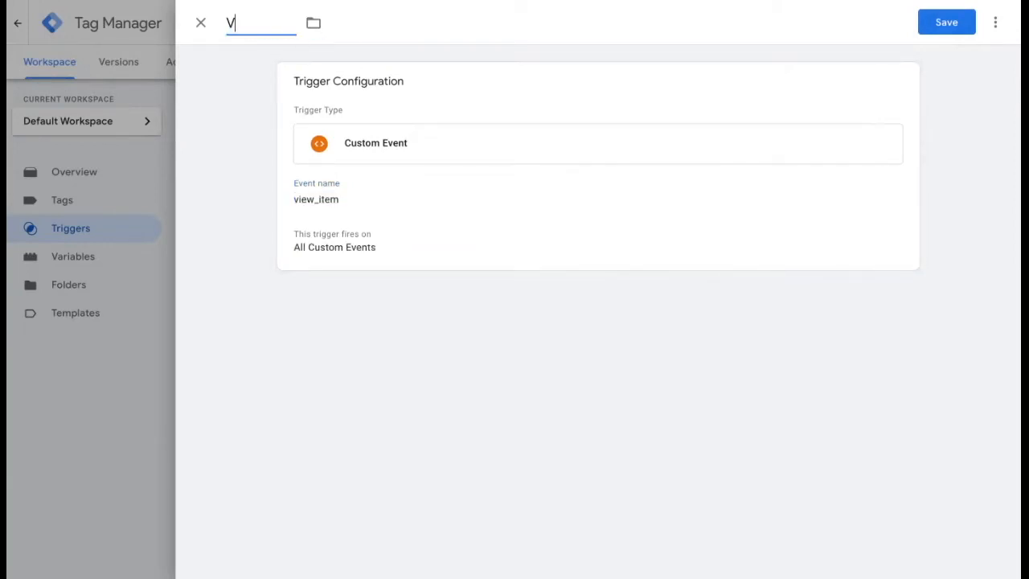
{"action": "type", "text": "iew Item"}
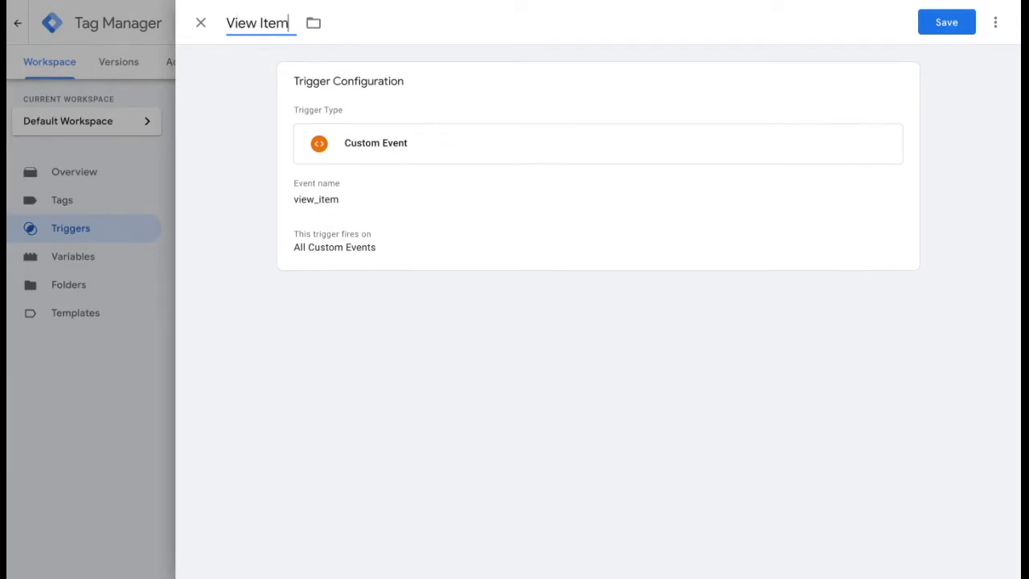
{"action": "mouse_move", "coordinate": [893, 40]}
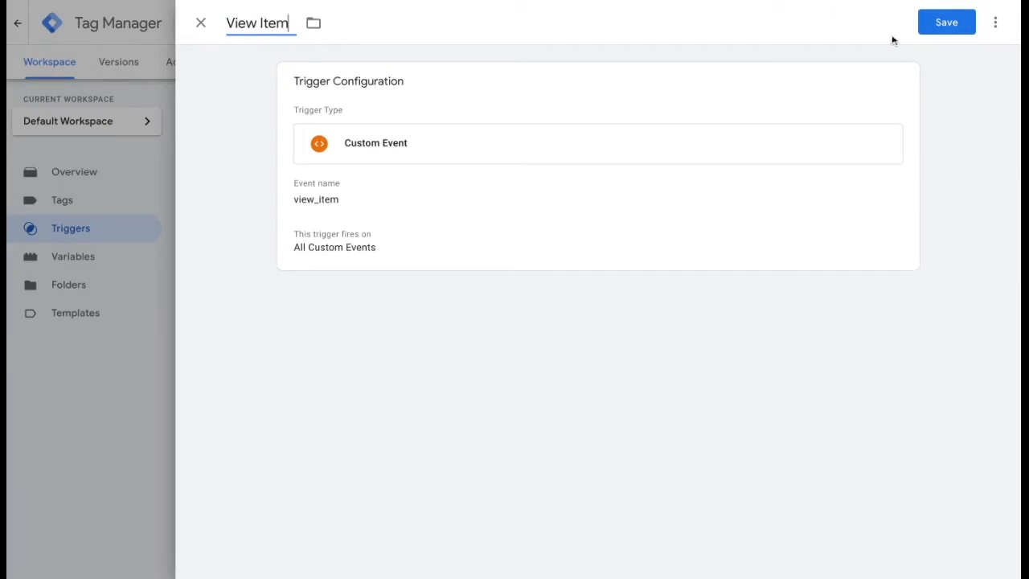
{"action": "left_click", "coordinate": [946, 23]}
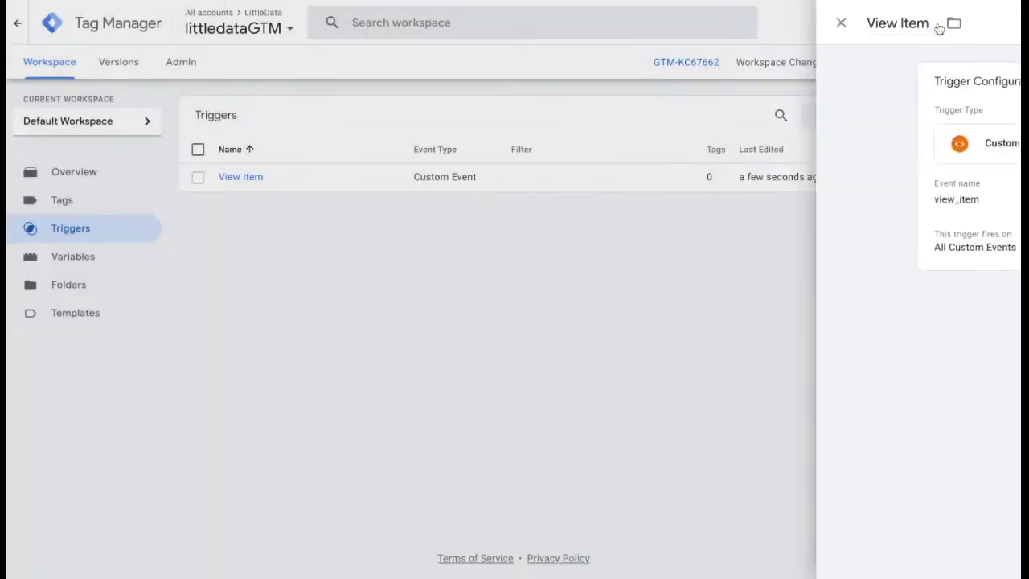
{"action": "left_click", "coordinate": [841, 22]}
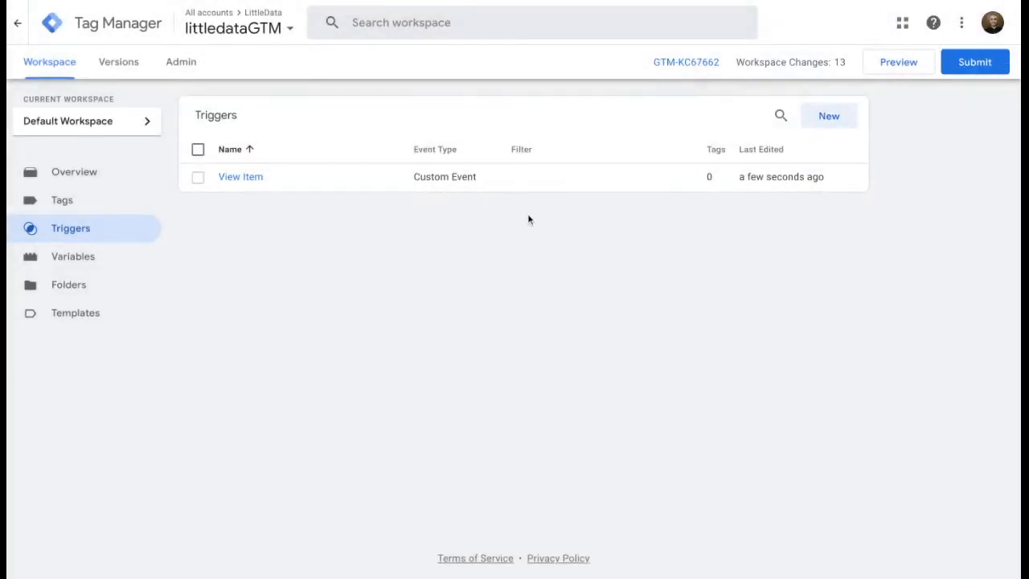
- Attach the View Item trigger to the Pixel Demo tag's Triggering section
{"action": "left_click", "coordinate": [61, 199]}
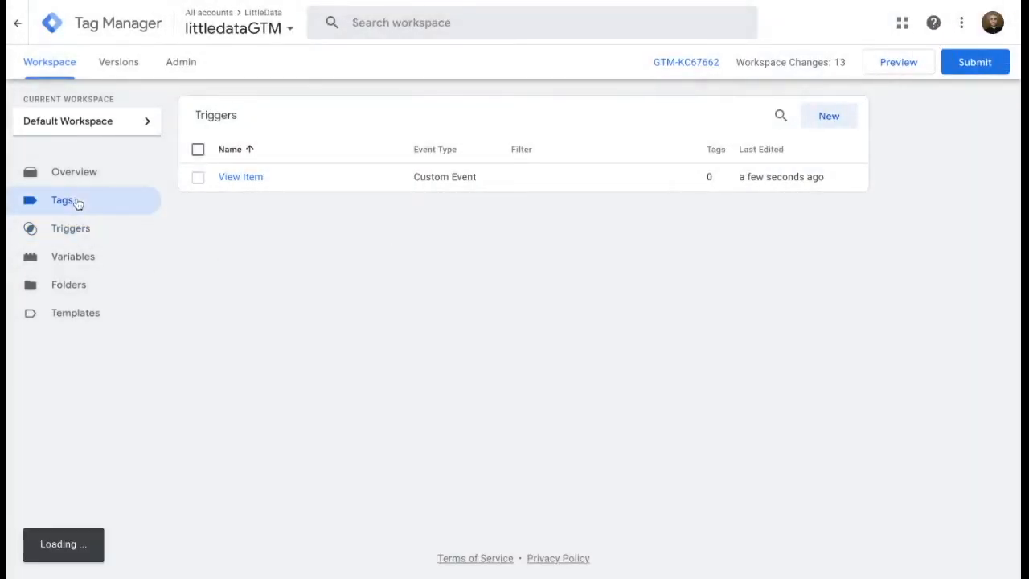
{"action": "left_click", "coordinate": [61, 199]}
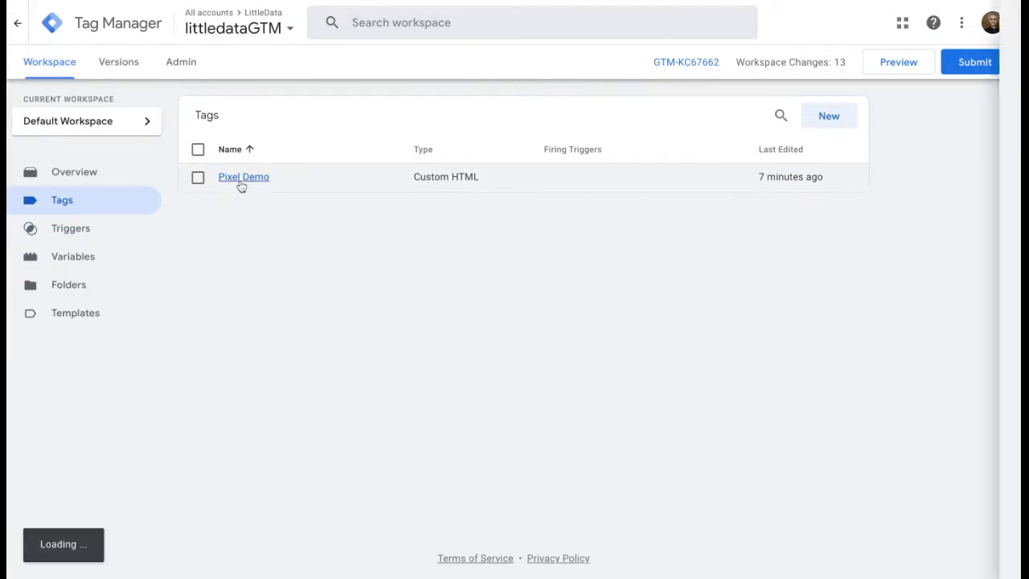
{"action": "left_click", "coordinate": [243, 175]}
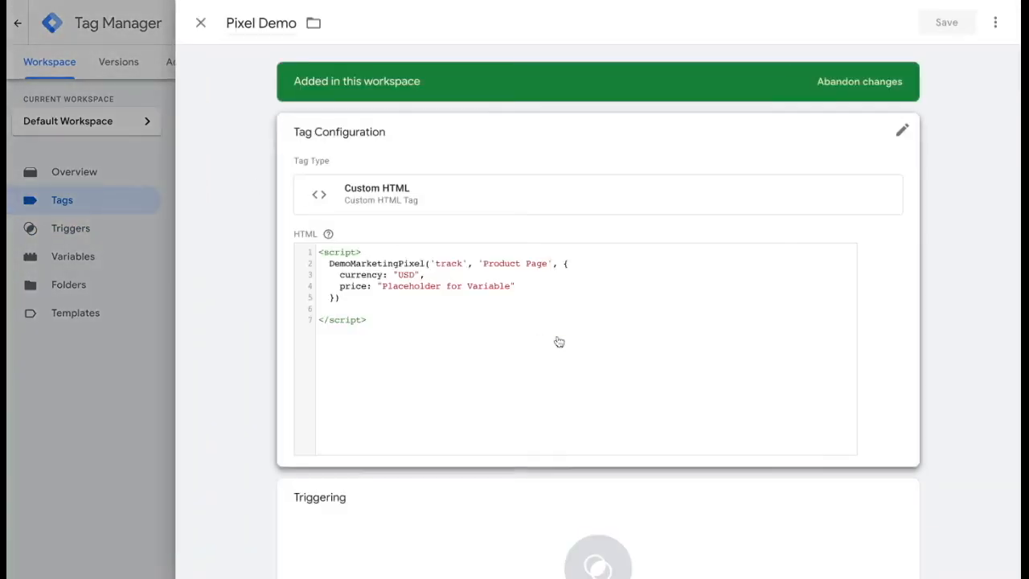
{"action": "scroll", "scroll_direction": "down", "scroll_amount": 3}
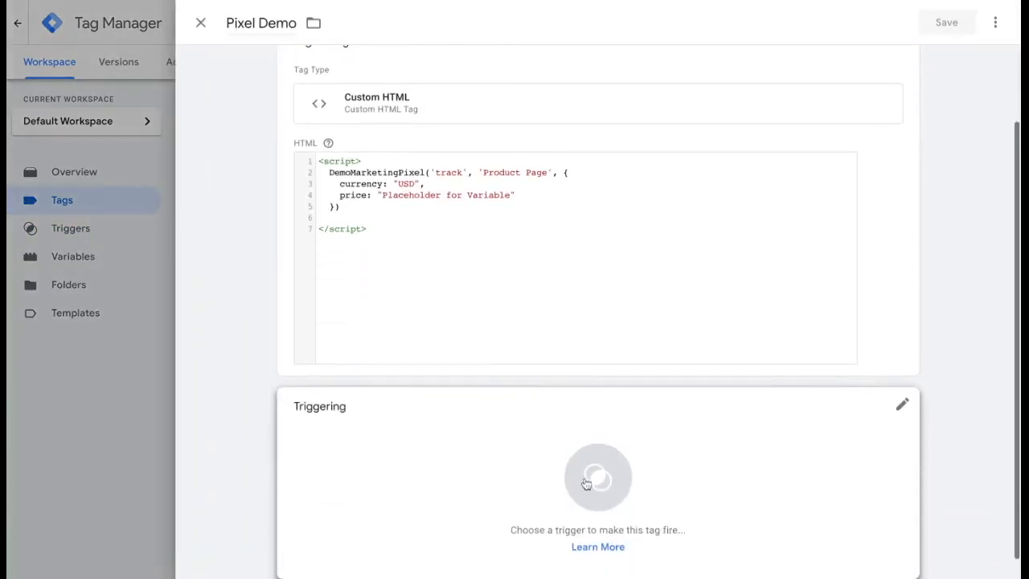
{"action": "left_click", "coordinate": [598, 479]}
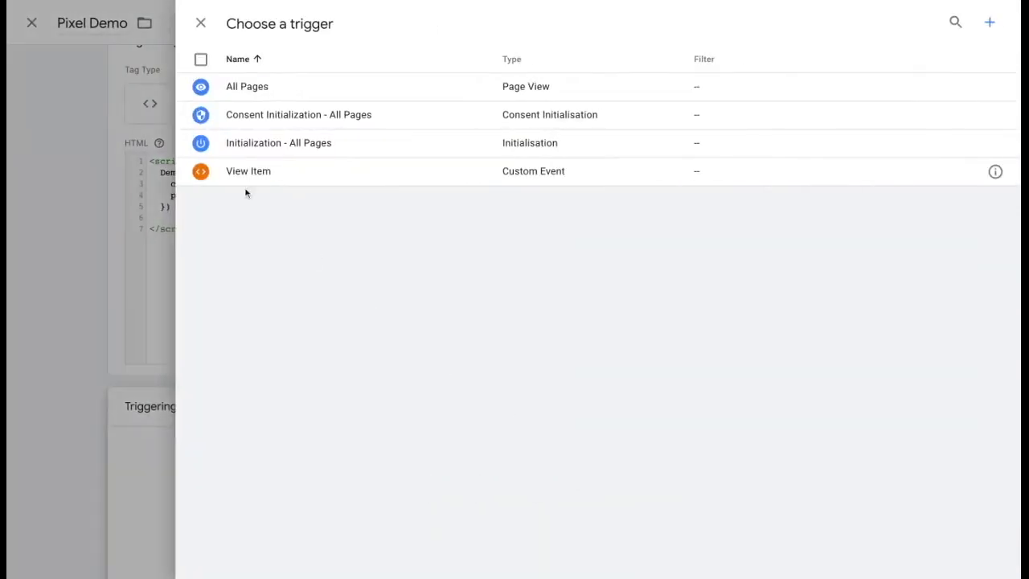
{"action": "left_click", "coordinate": [247, 170]}
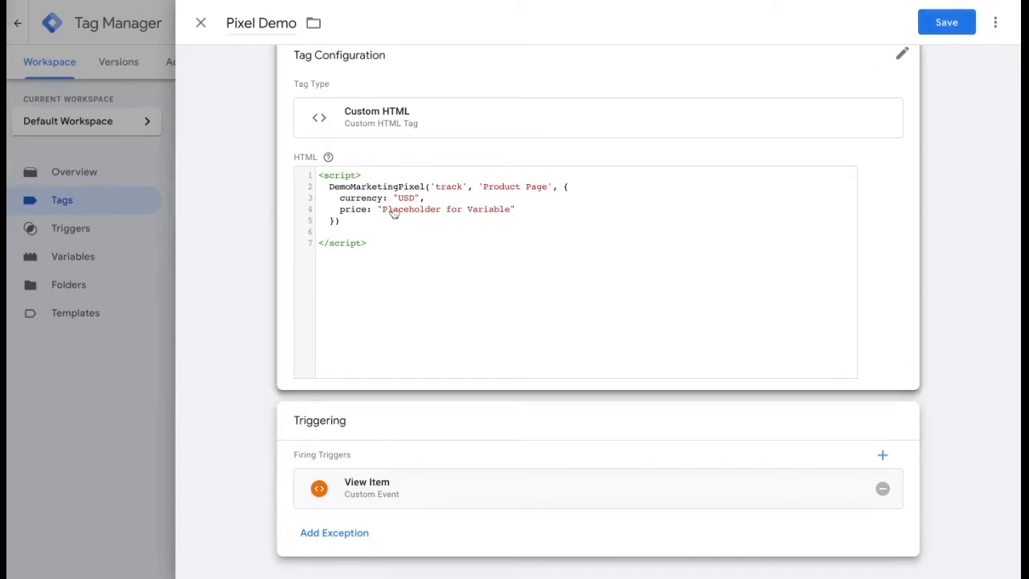
{"action": "mouse_move", "coordinate": [506, 215]}
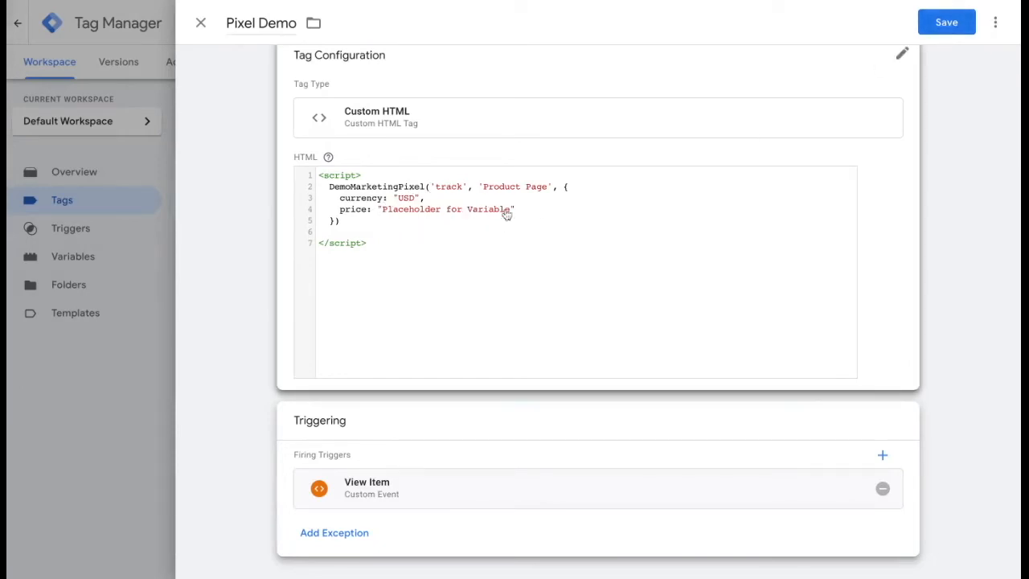
{"action": "mouse_move", "coordinate": [736, 195]}
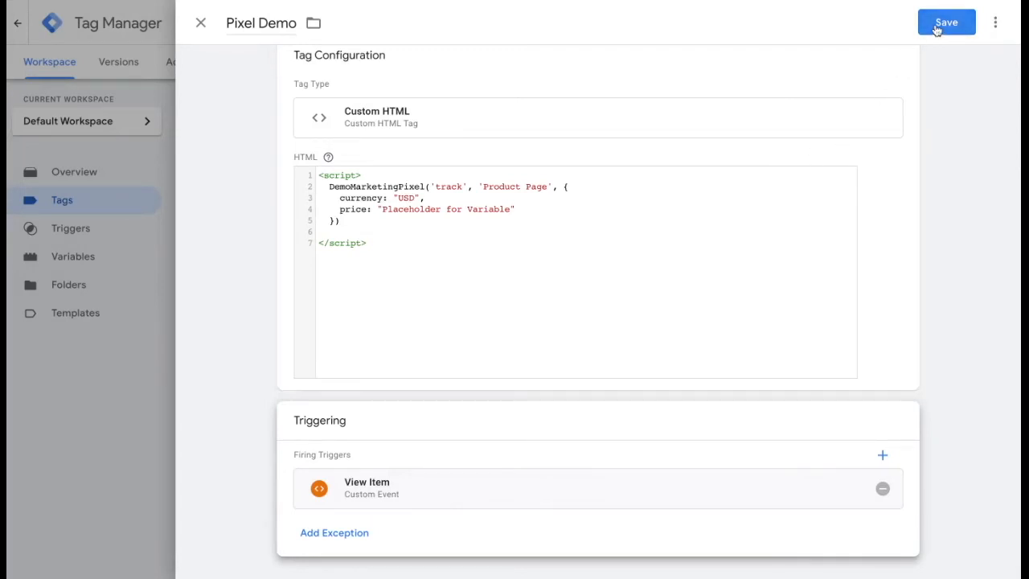
- Save Pixel Demo so the tag list shows it firing on View Item
{"action": "left_click", "coordinate": [946, 22]}
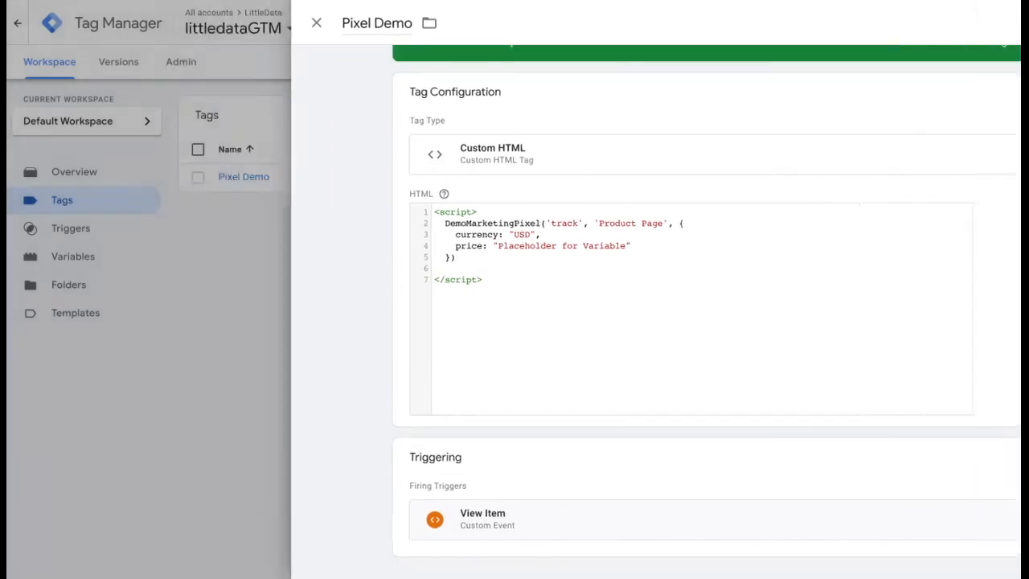
{"action": "left_click", "coordinate": [316, 23]}
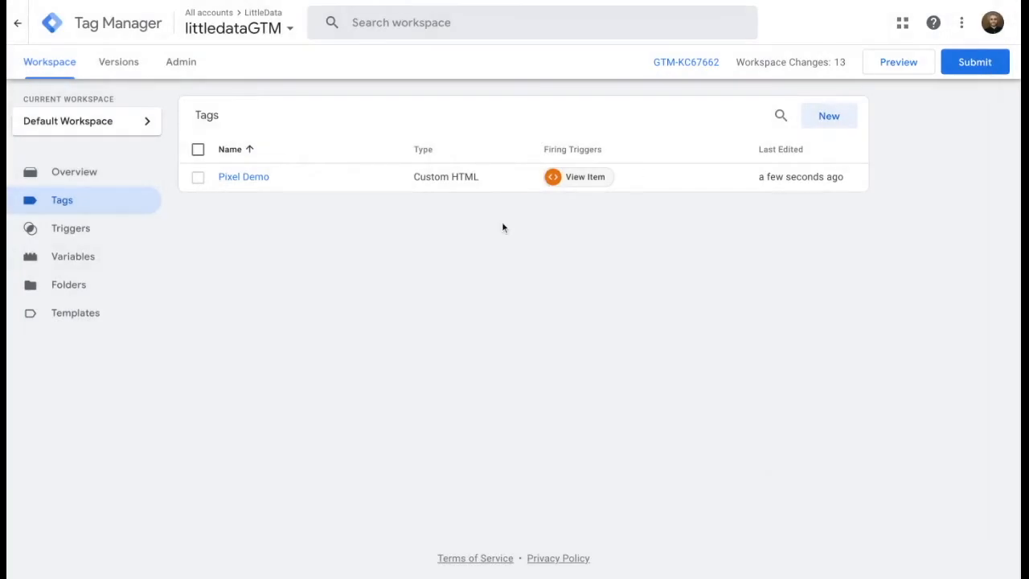
{"action": "mouse_move", "coordinate": [396, 257]}
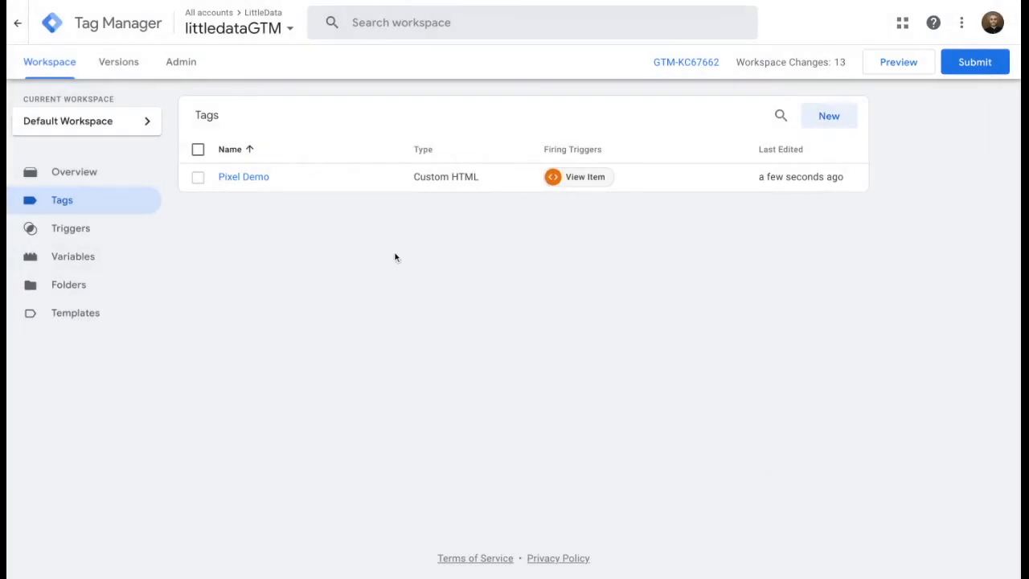
{"action": "mouse_move", "coordinate": [389, 261]}
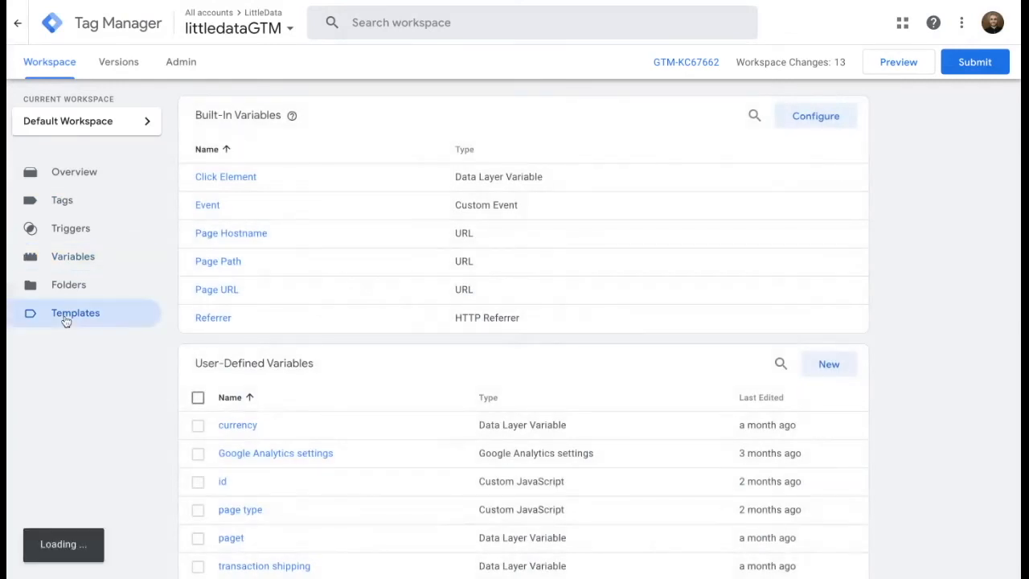
- Search the variable template gallery for 'littl' and confirm Shopify Variables by Littledata is Added
{"action": "left_click", "coordinate": [74, 312]}
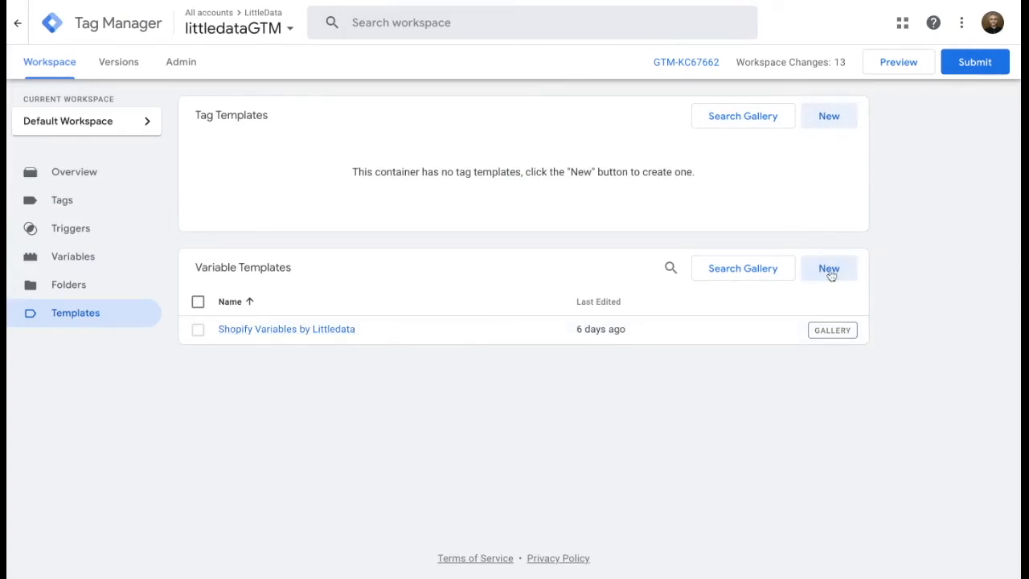
{"action": "left_click", "coordinate": [828, 267]}
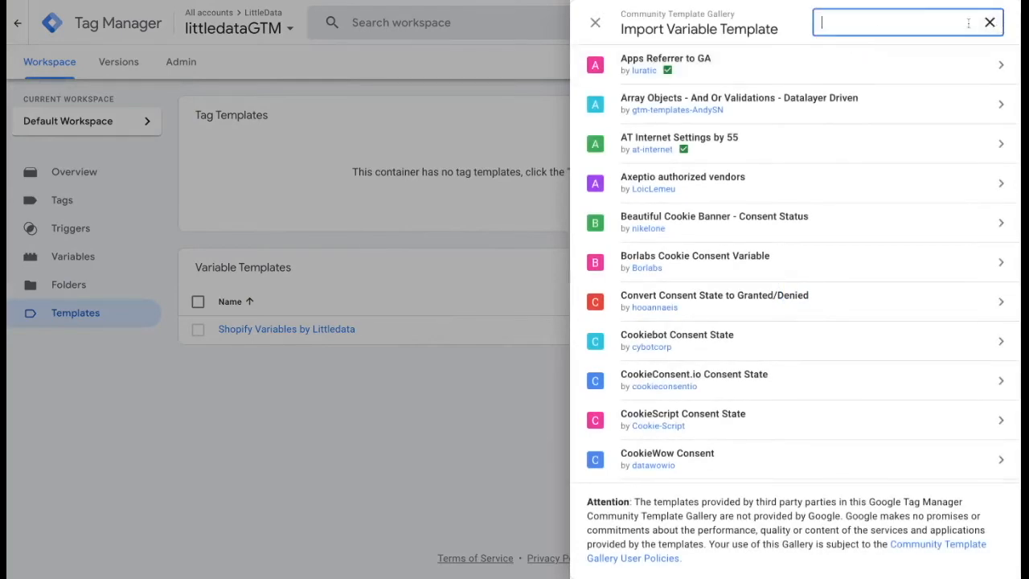
{"action": "type", "text": "littl"}
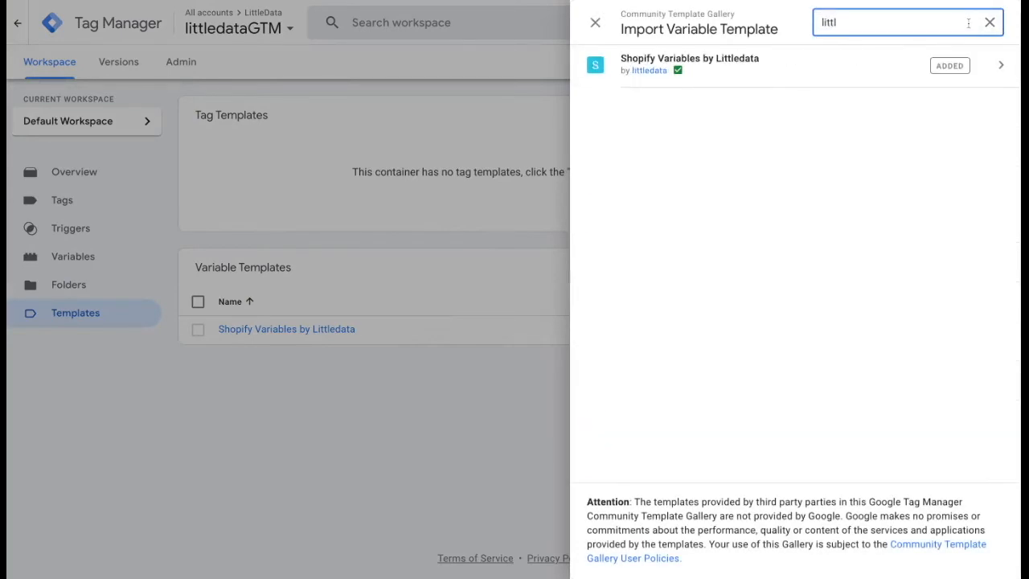
{"action": "mouse_move", "coordinate": [700, 64]}
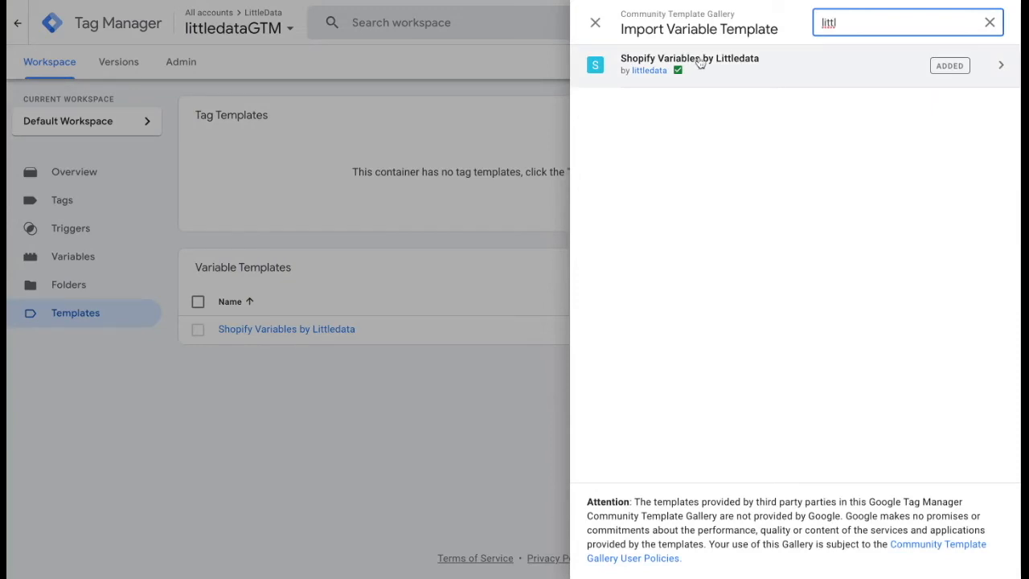
{"action": "left_click", "coordinate": [596, 22]}
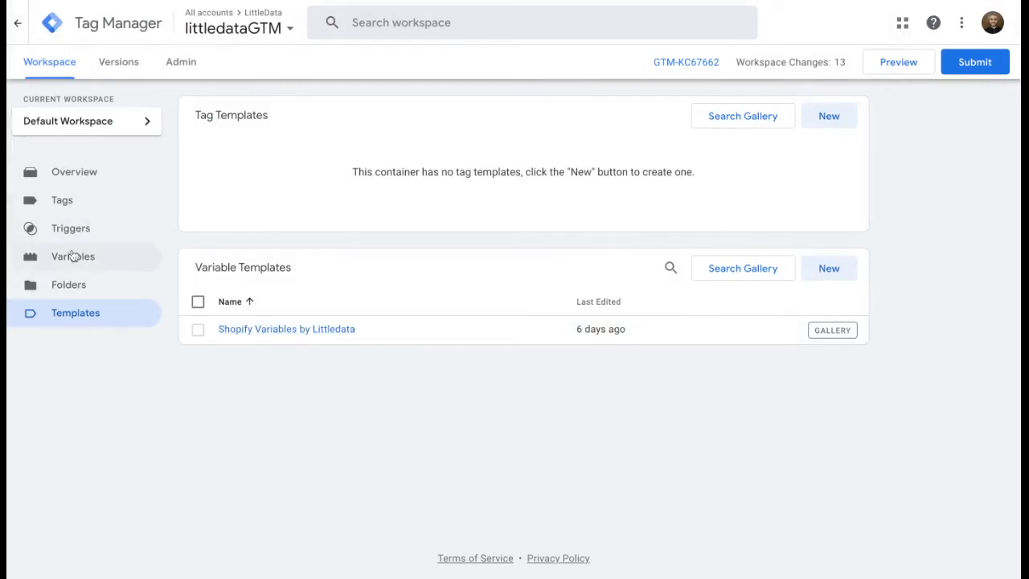
- Start a new user-defined variable and rename it from Untitled Variable to Price
{"action": "left_click", "coordinate": [73, 256]}
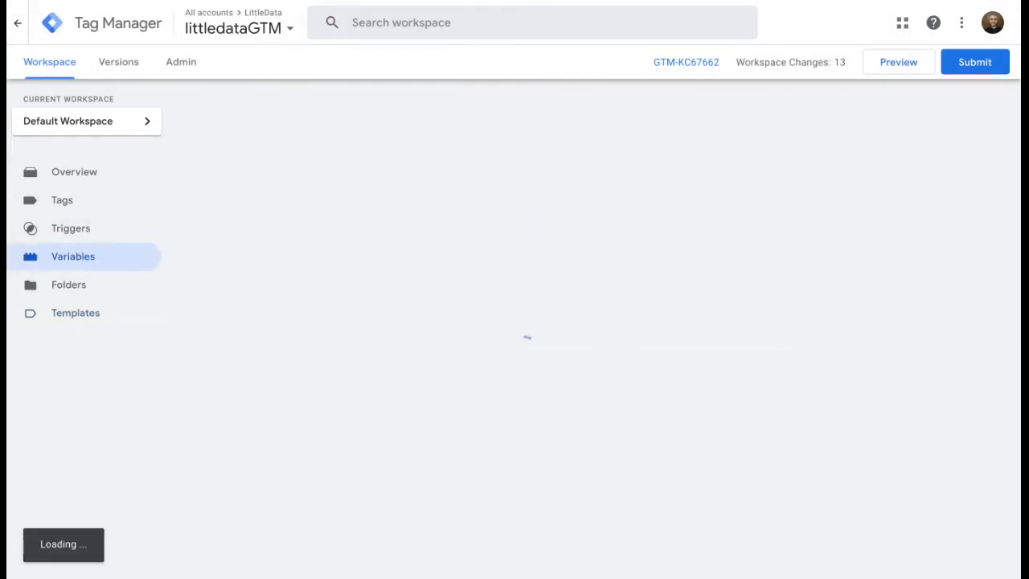
{"action": "left_click", "coordinate": [72, 256]}
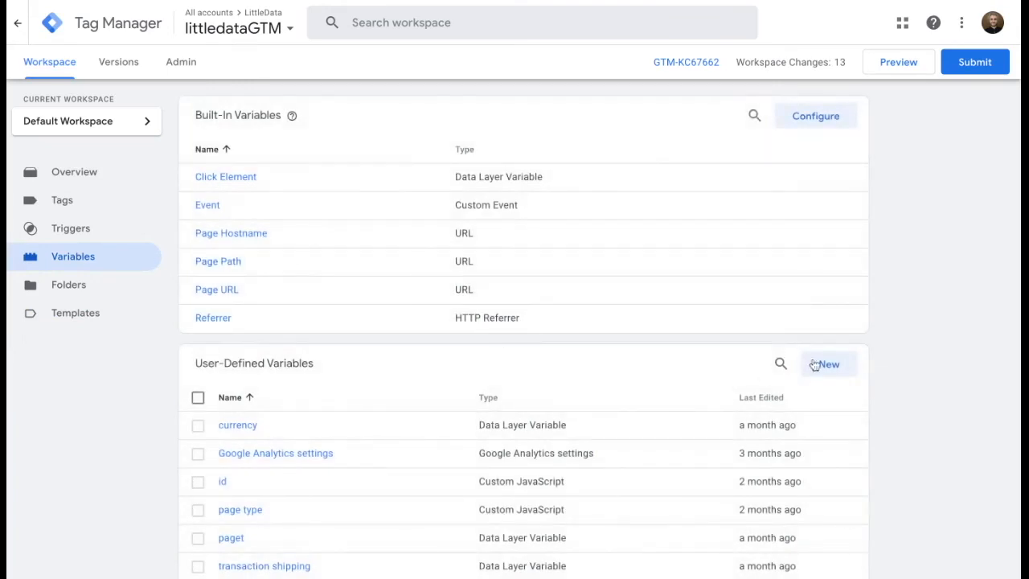
{"action": "left_click", "coordinate": [827, 363]}
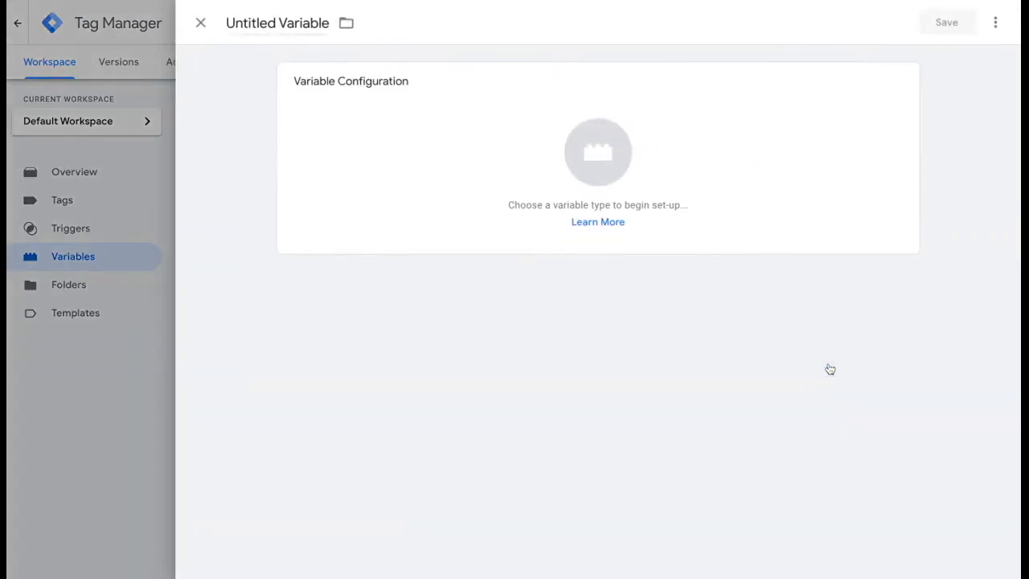
{"action": "left_click", "coordinate": [276, 23]}
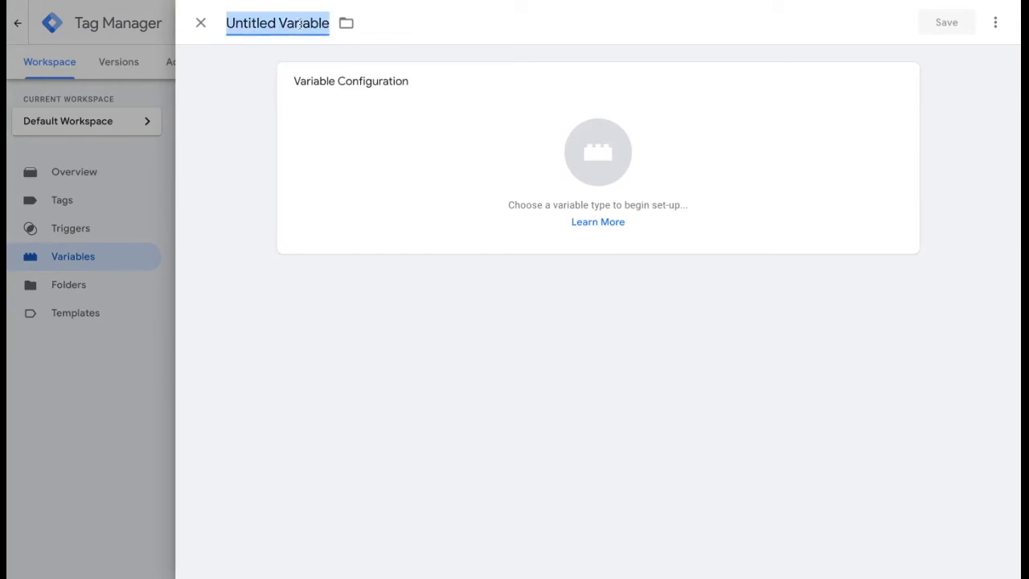
{"action": "type", "text": "Price"}
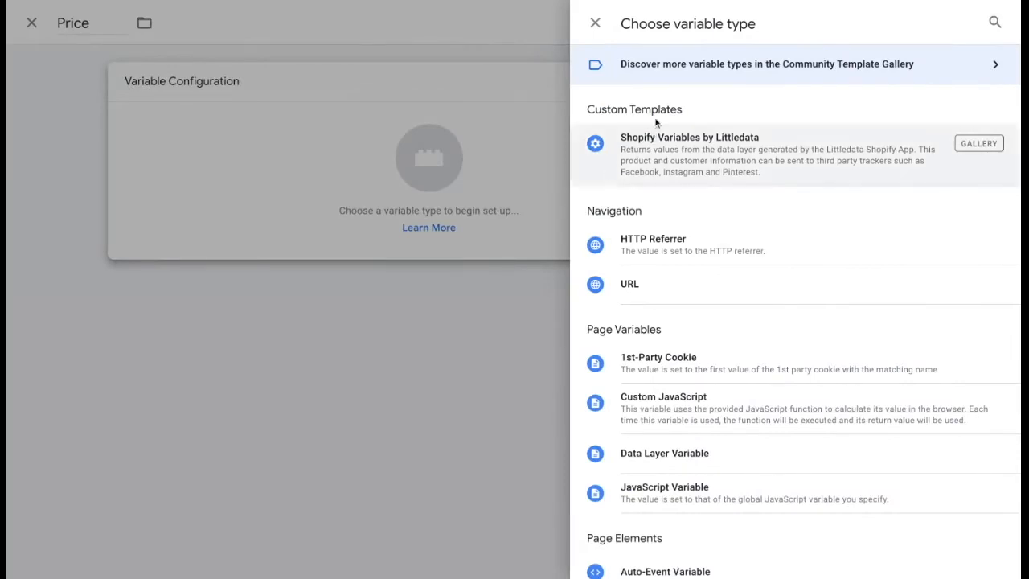
{"action": "mouse_move", "coordinate": [701, 160]}
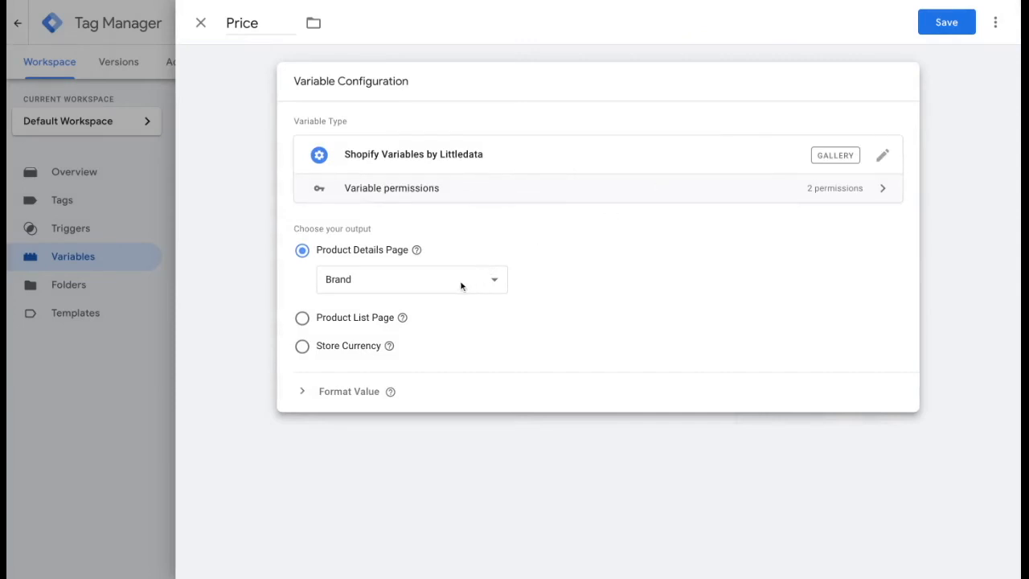
- Set the Littledata variable's Product Details Page output to Price and save the variable
{"action": "left_click", "coordinate": [412, 280]}
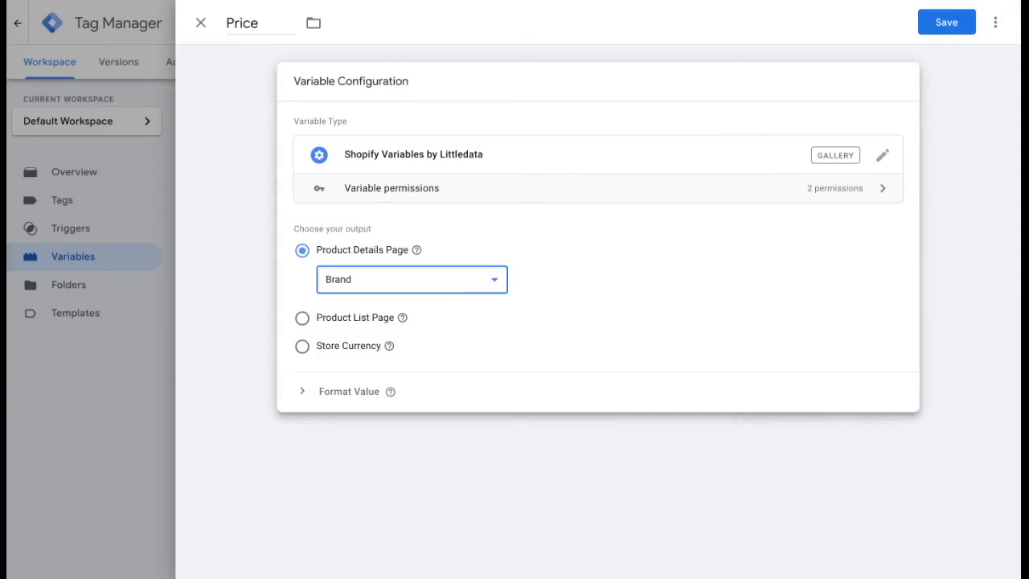
{"action": "left_click", "coordinate": [412, 280]}
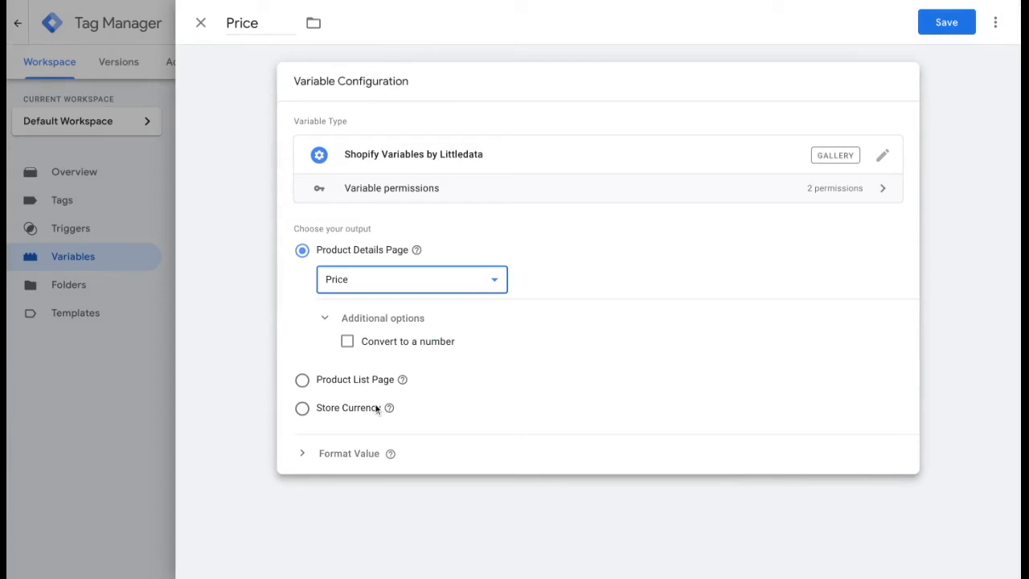
{"action": "mouse_move", "coordinate": [521, 209]}
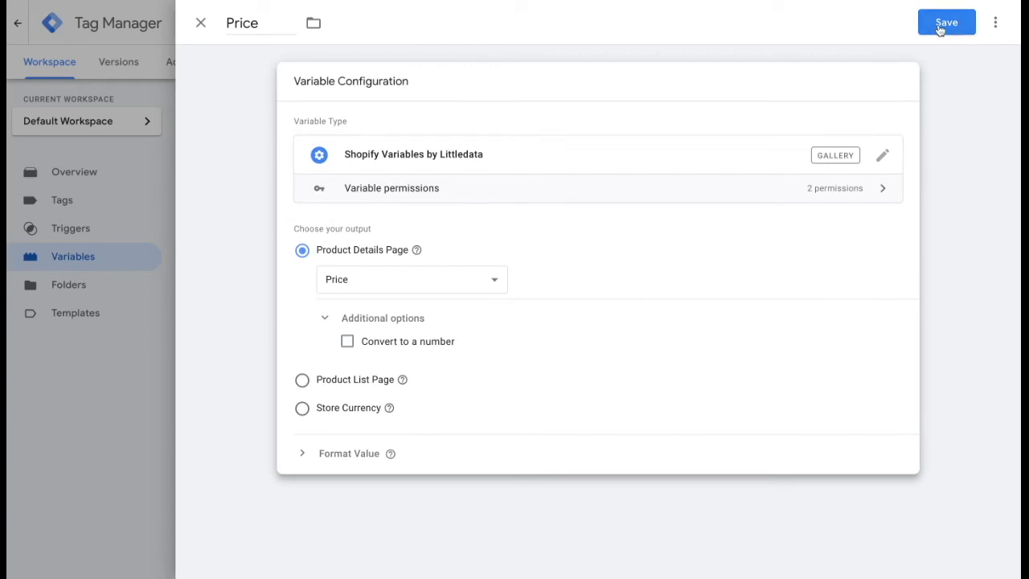
{"action": "left_click", "coordinate": [945, 22]}
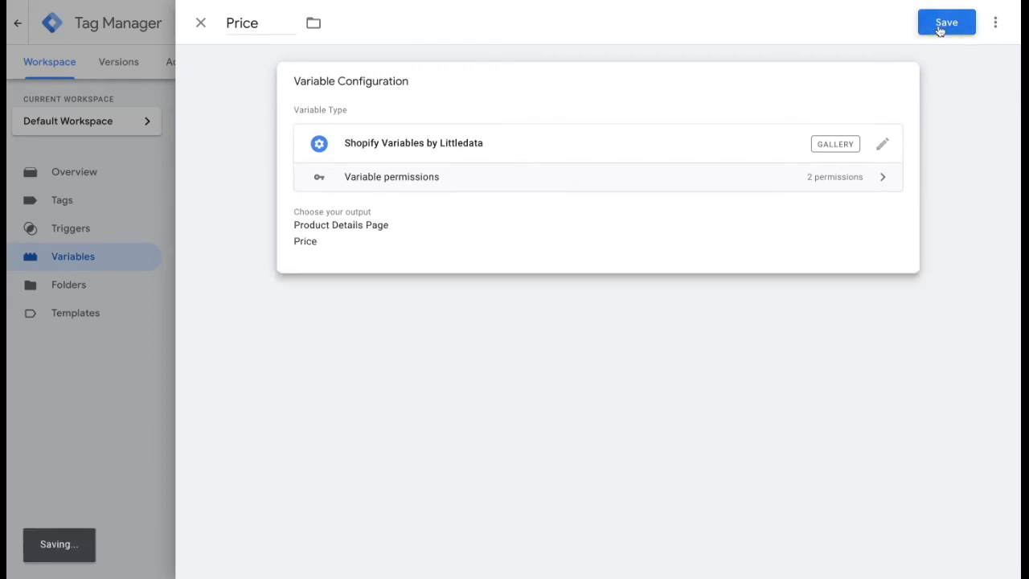
{"action": "left_click", "coordinate": [945, 23]}
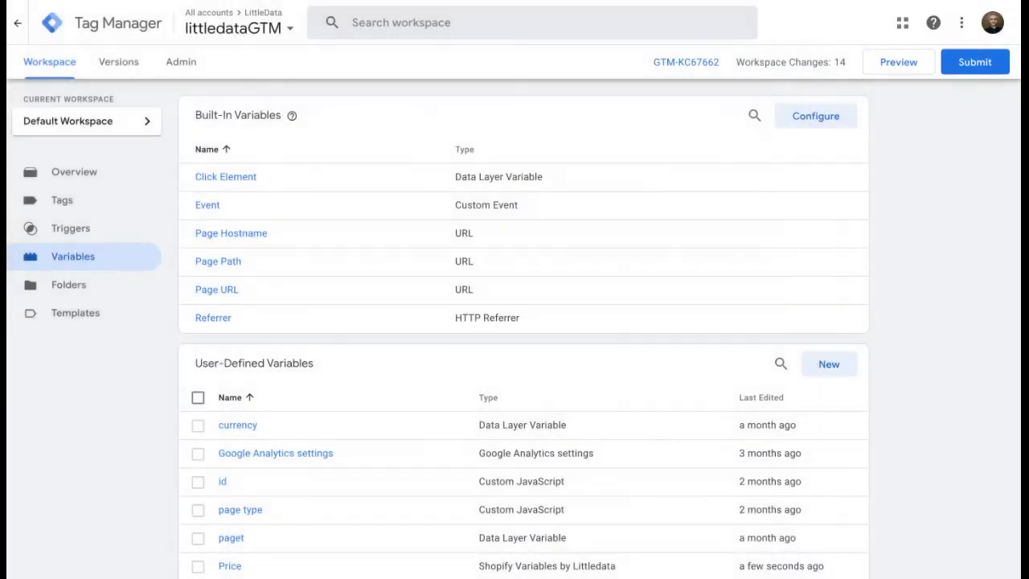
- Replace the price placeholder in Pixel Demo's script with the {{Price}} variable
{"action": "left_click", "coordinate": [61, 200]}
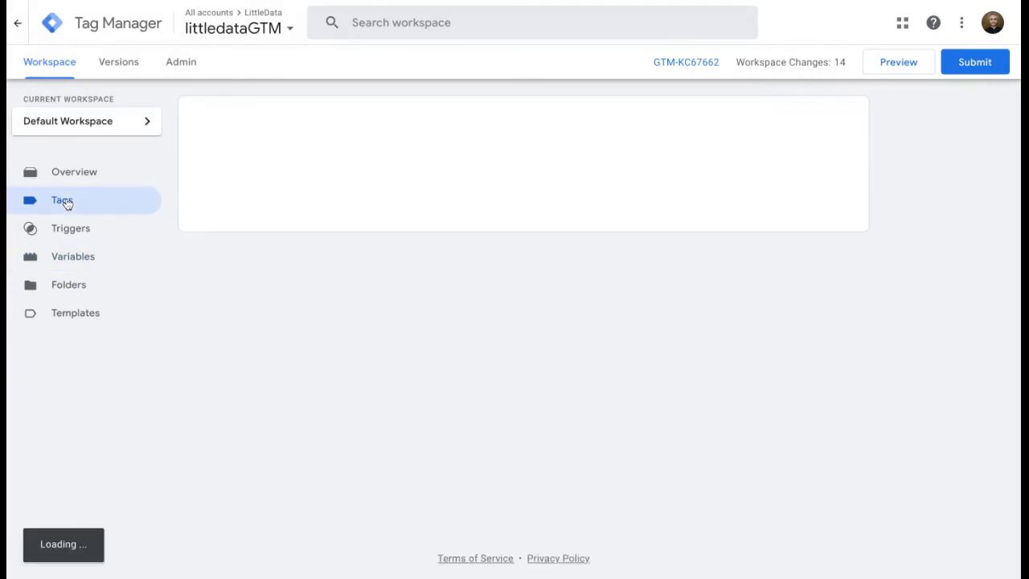
{"action": "left_click", "coordinate": [61, 200]}
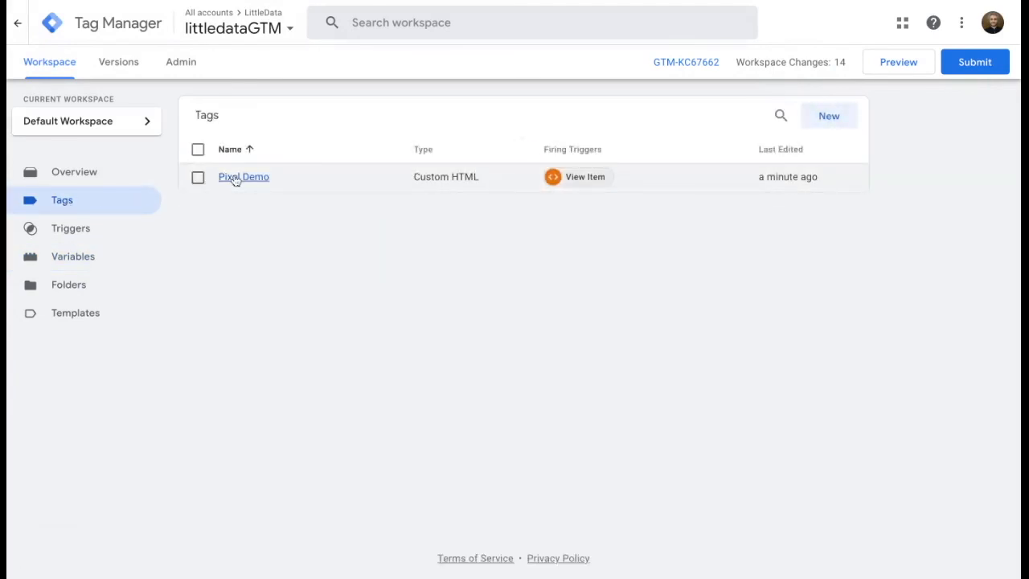
{"action": "left_click", "coordinate": [245, 176]}
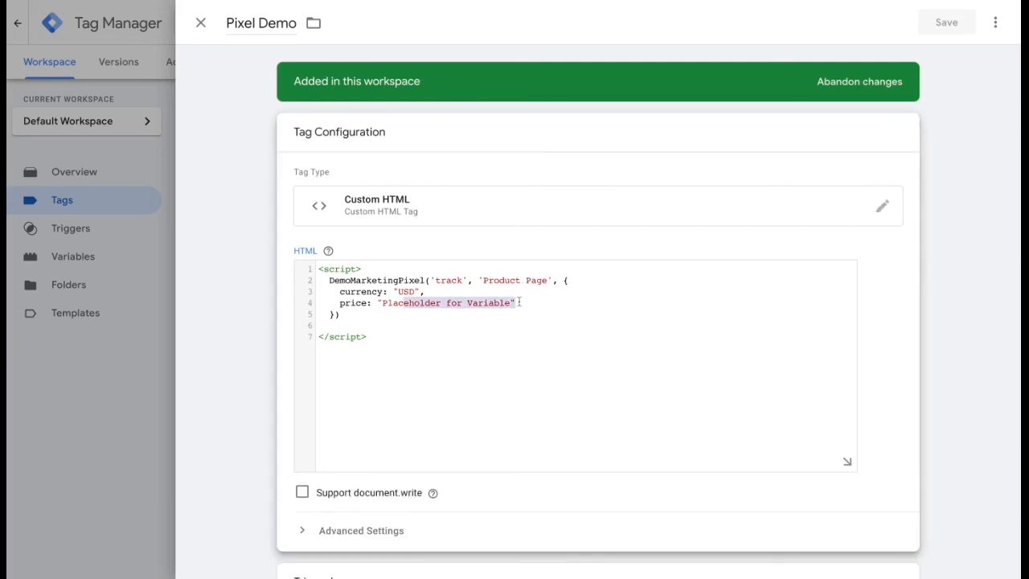
{"action": "key", "text": "Delete"}
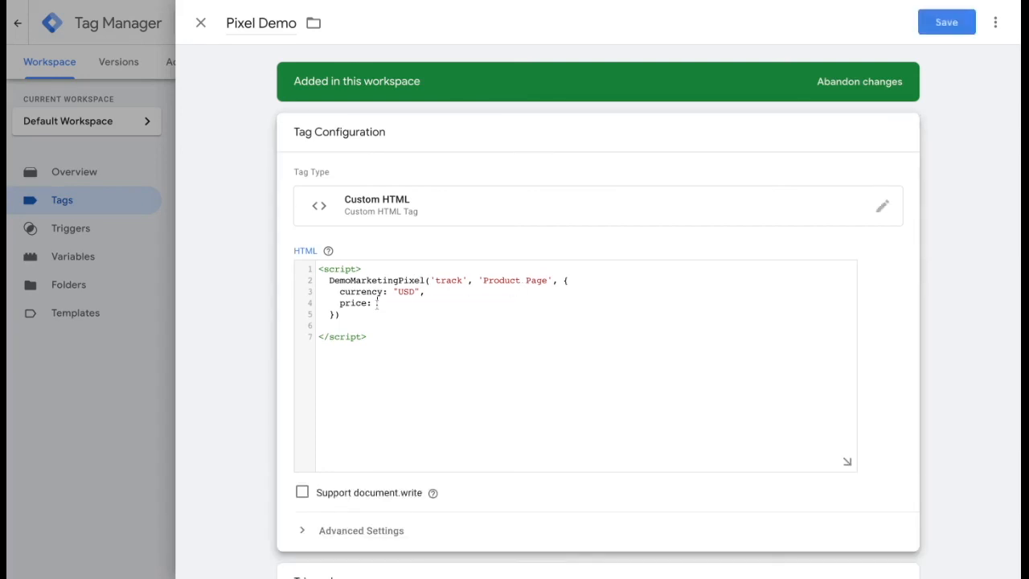
{"action": "type", "text": "{{"}
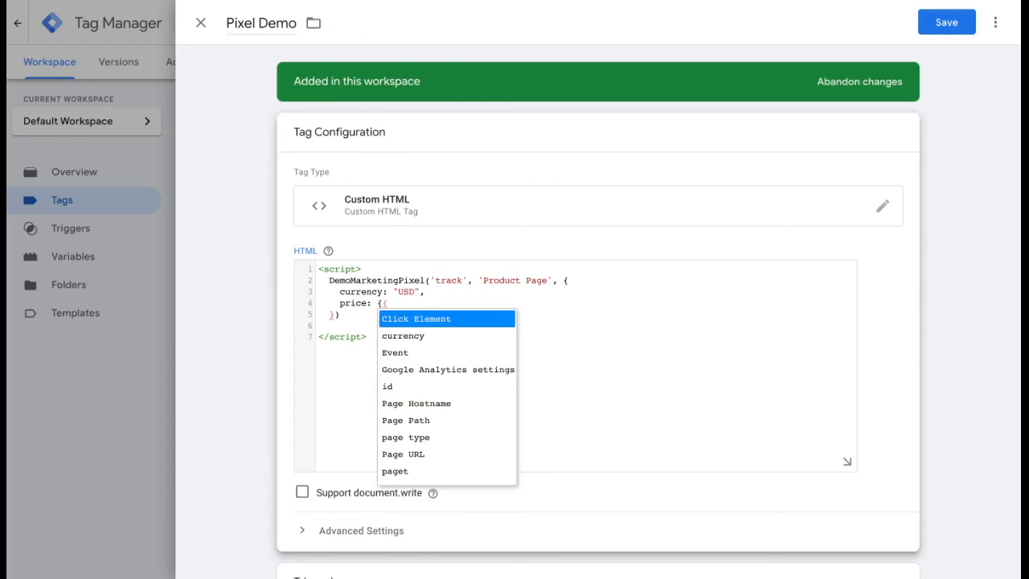
{"action": "type", "text": "P"}
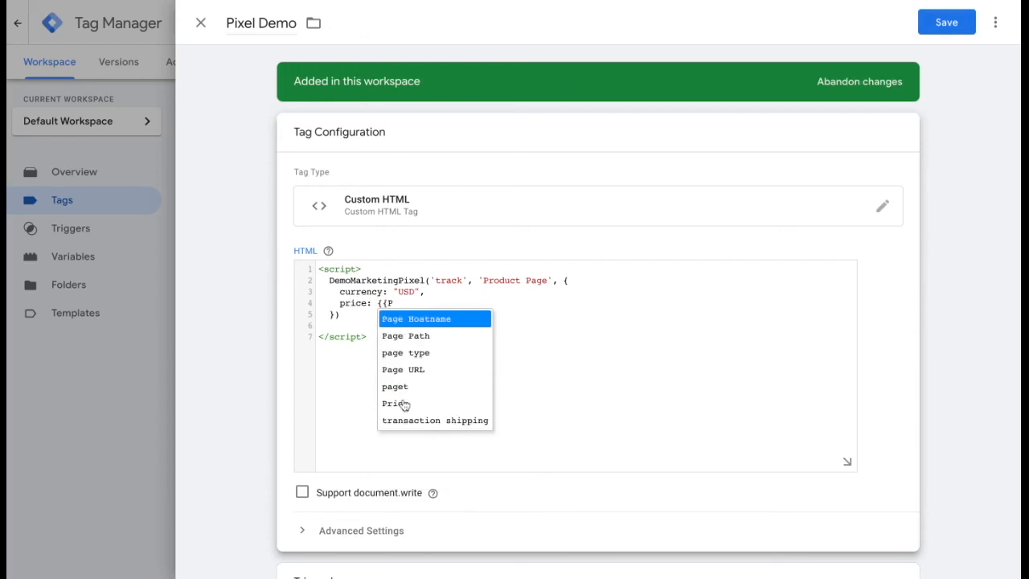
{"action": "left_click", "coordinate": [392, 402]}
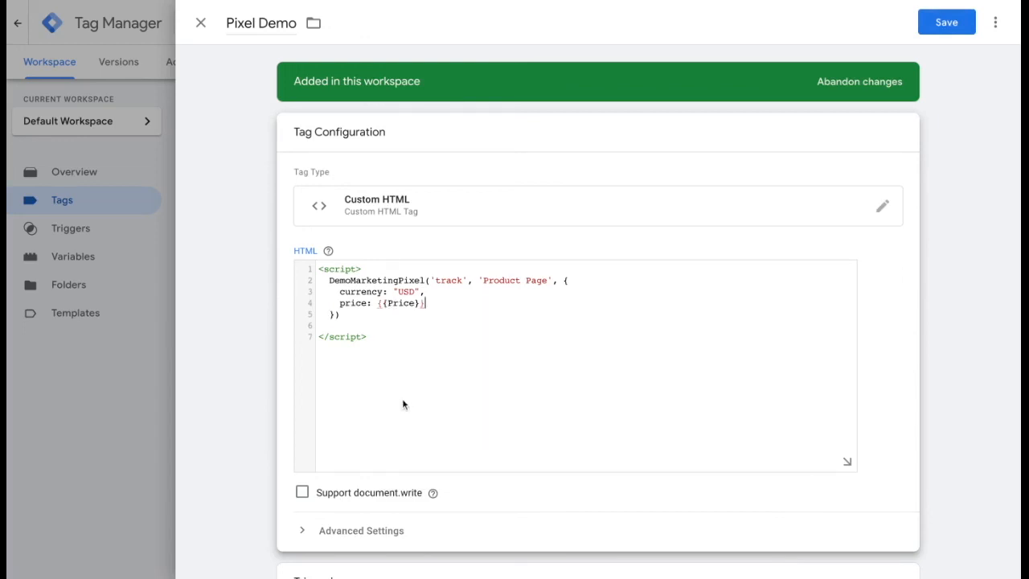
- Save the updated Pixel Demo tag and return to the tag list
{"action": "scroll", "scroll_direction": "down", "scroll_amount": 3}
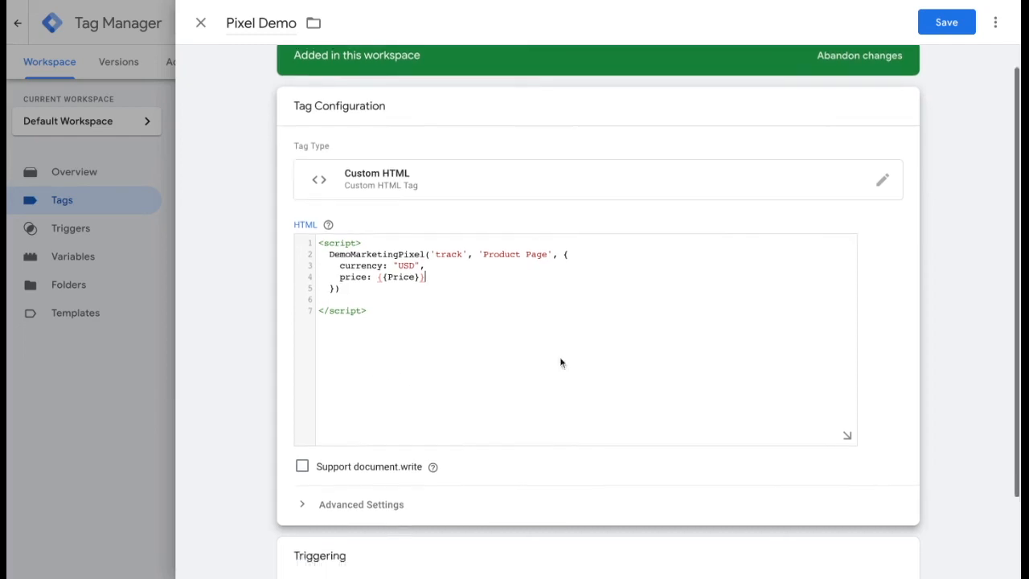
{"action": "scroll", "scroll_direction": "down", "scroll_amount": 3}
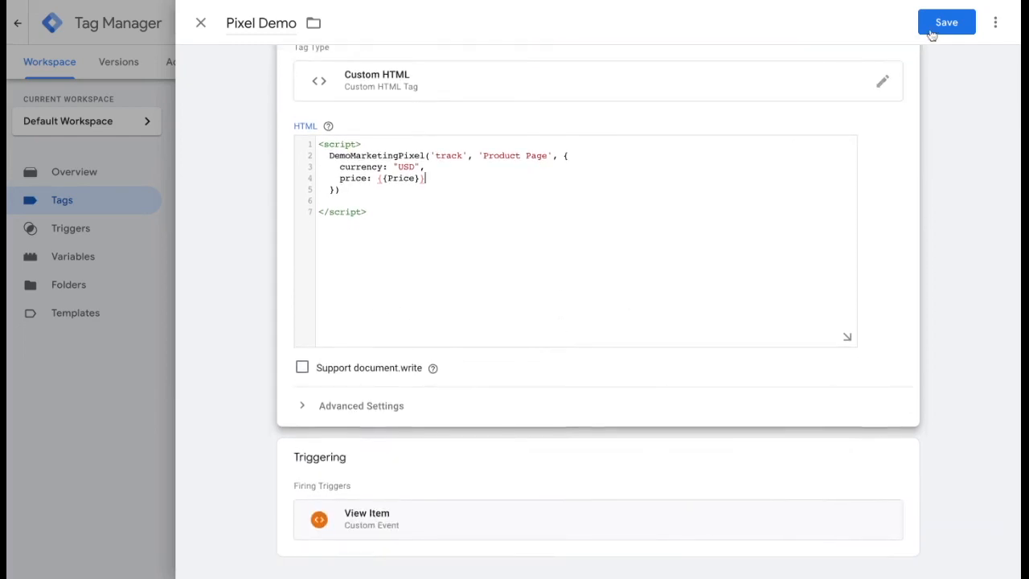
{"action": "left_click", "coordinate": [945, 23]}
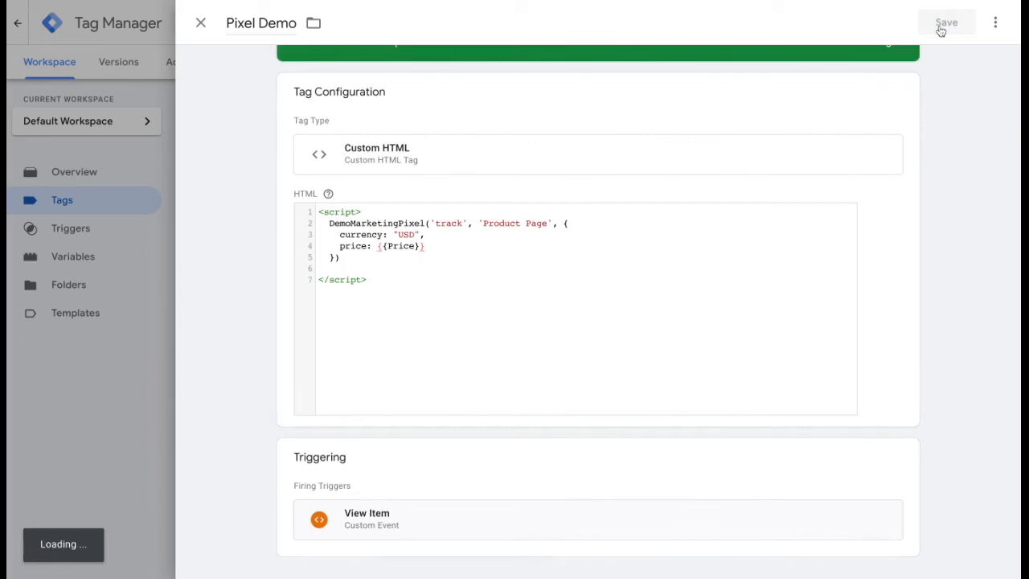
{"action": "left_click", "coordinate": [946, 22]}
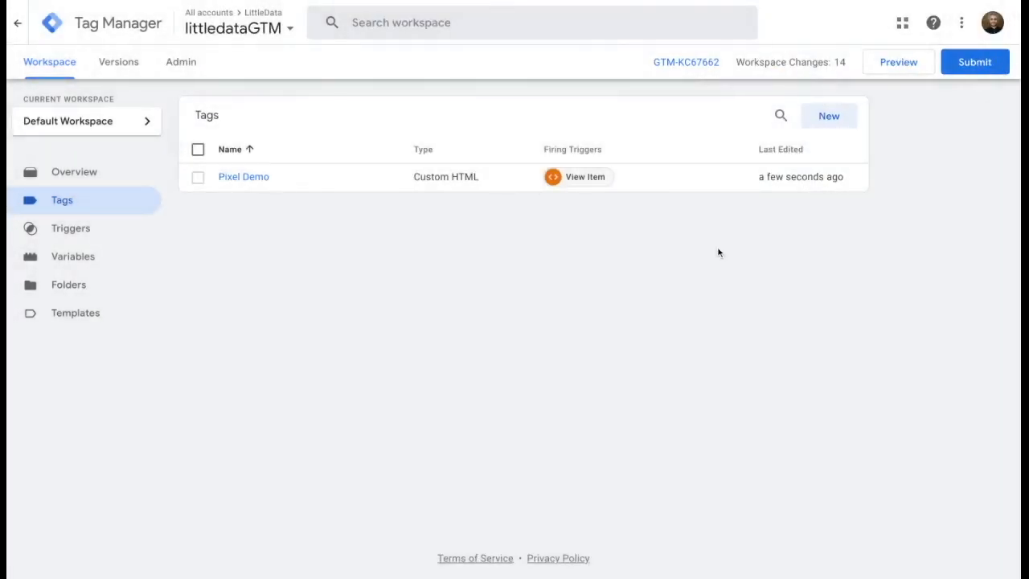